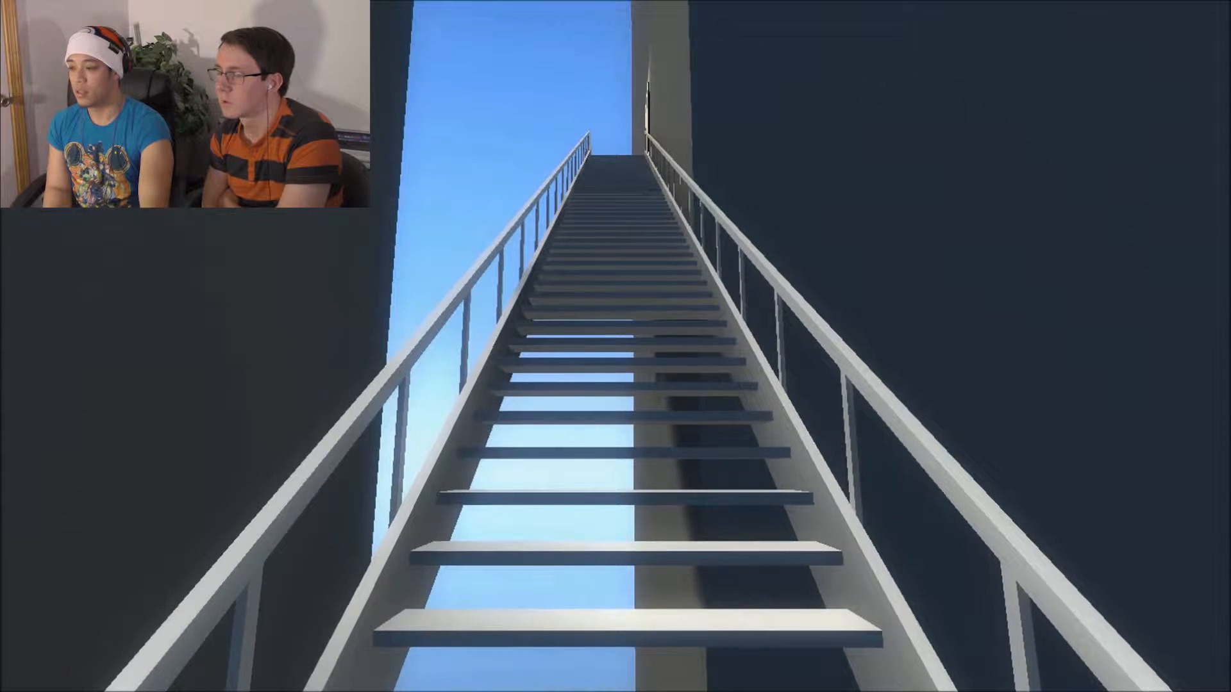
key(w)
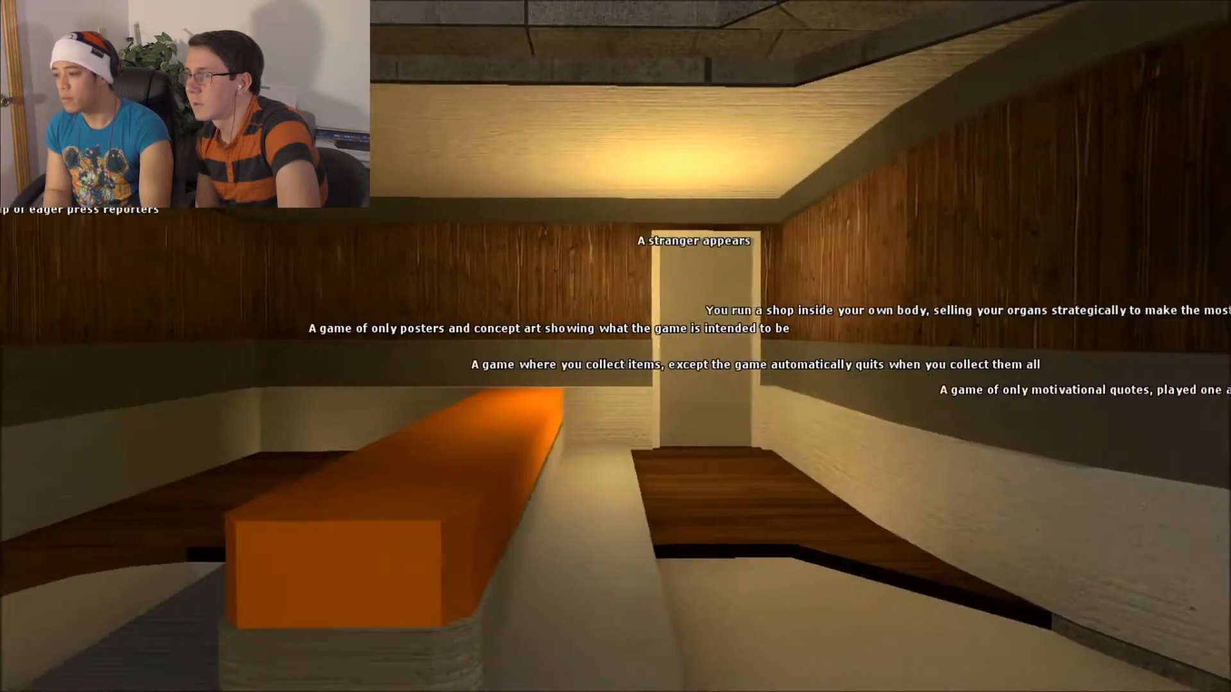
mouse_move(616, 346)
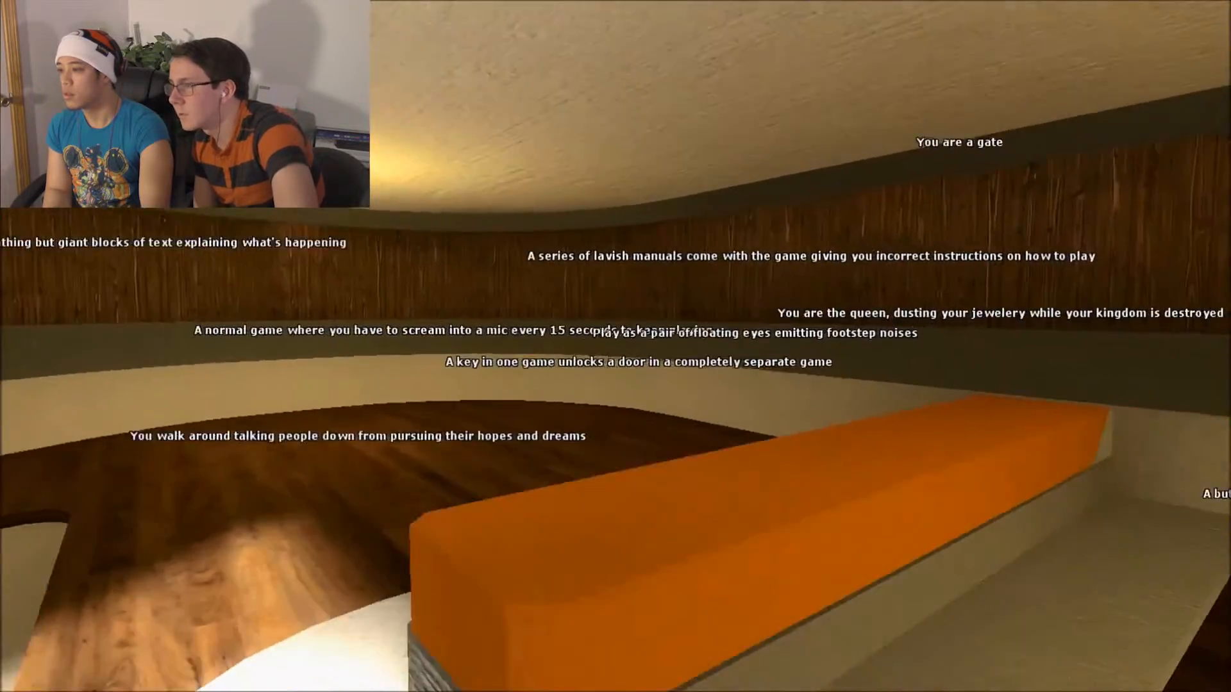
mouse_move(615, 346)
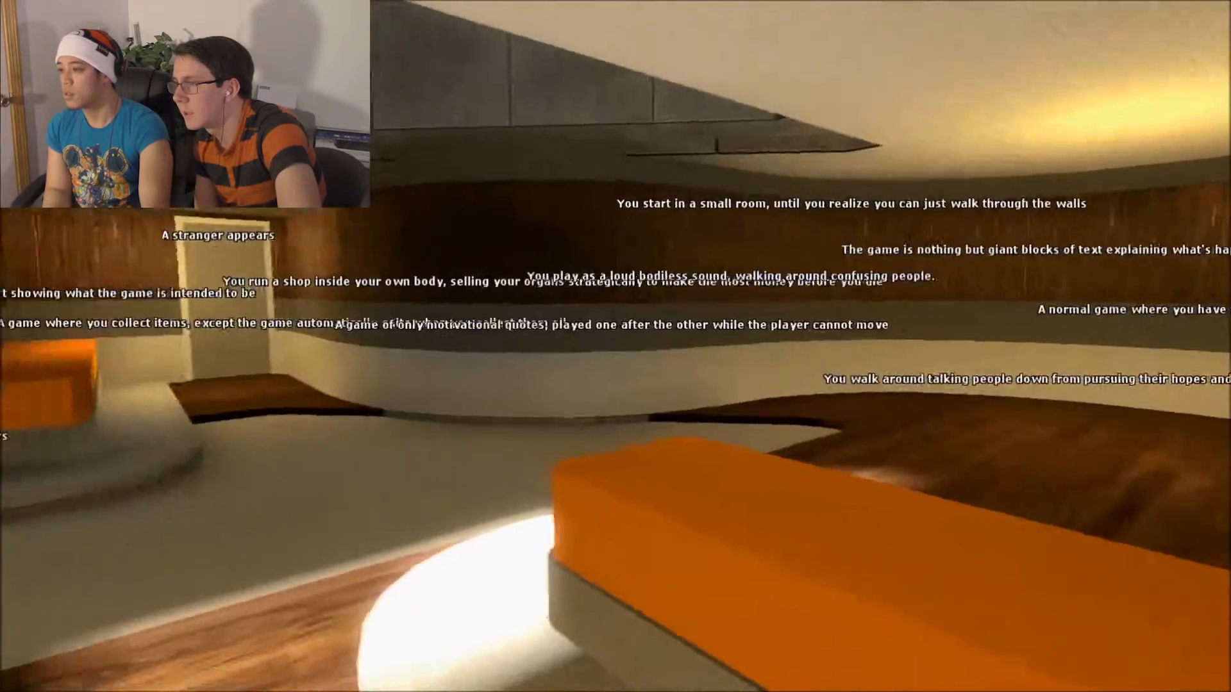
mouse_move(615, 346)
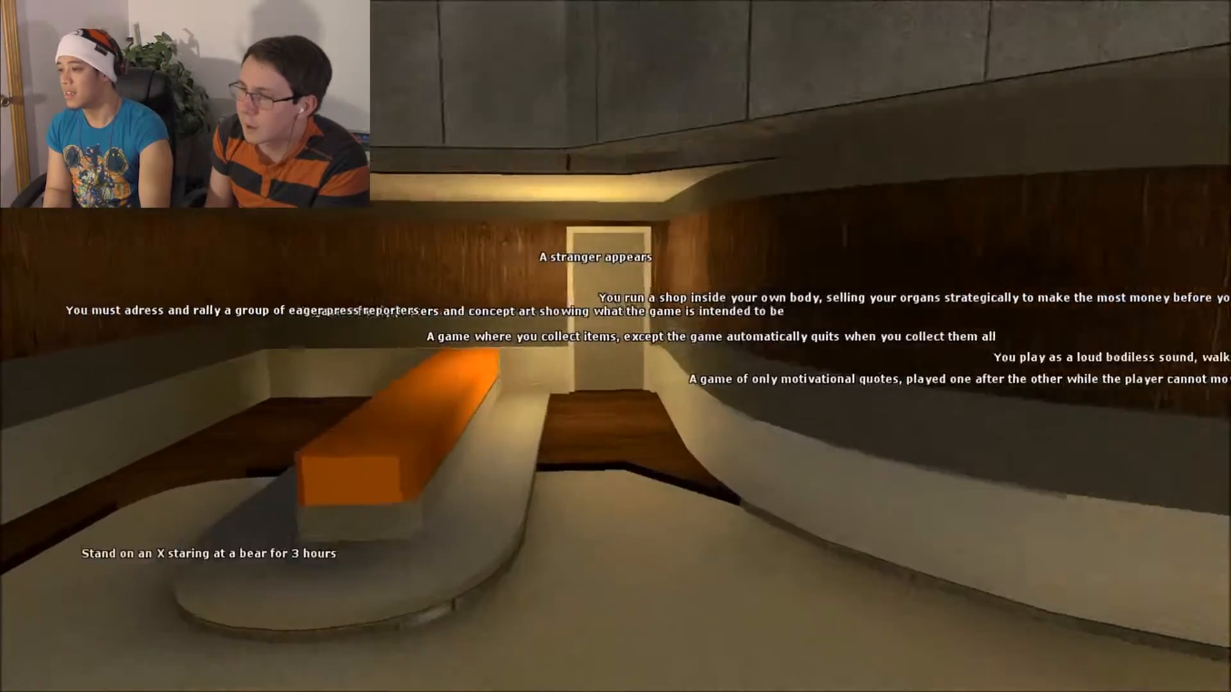
mouse_move(615, 347)
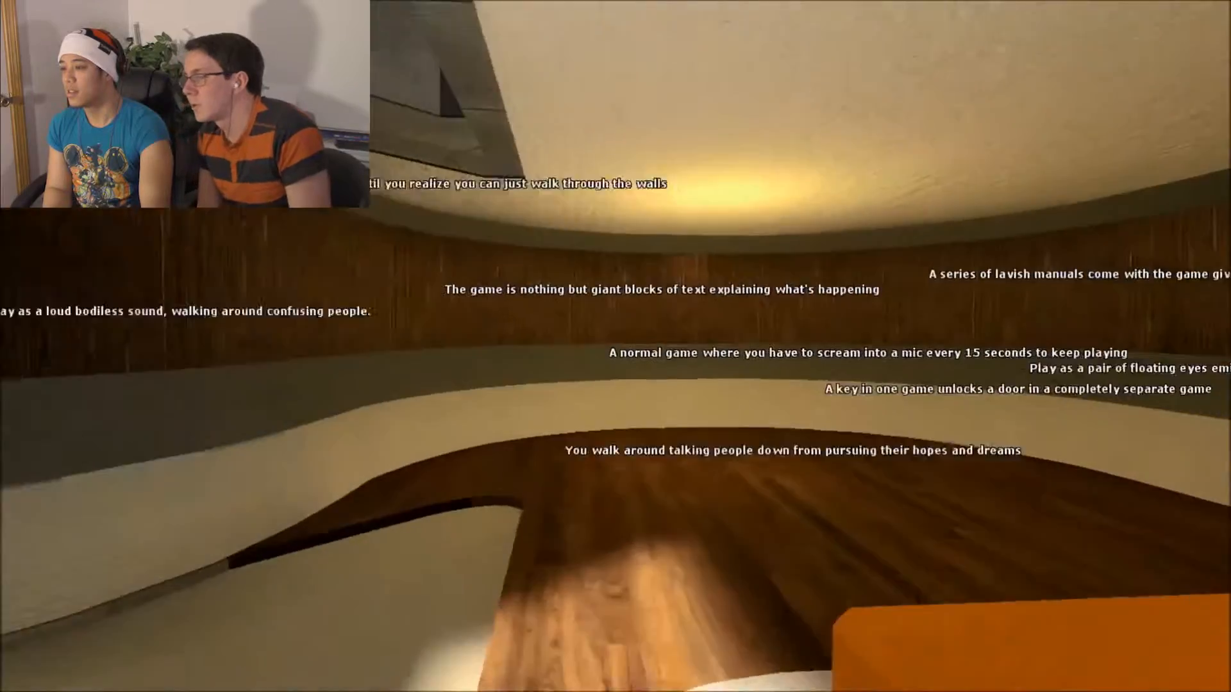
mouse_move(615, 346)
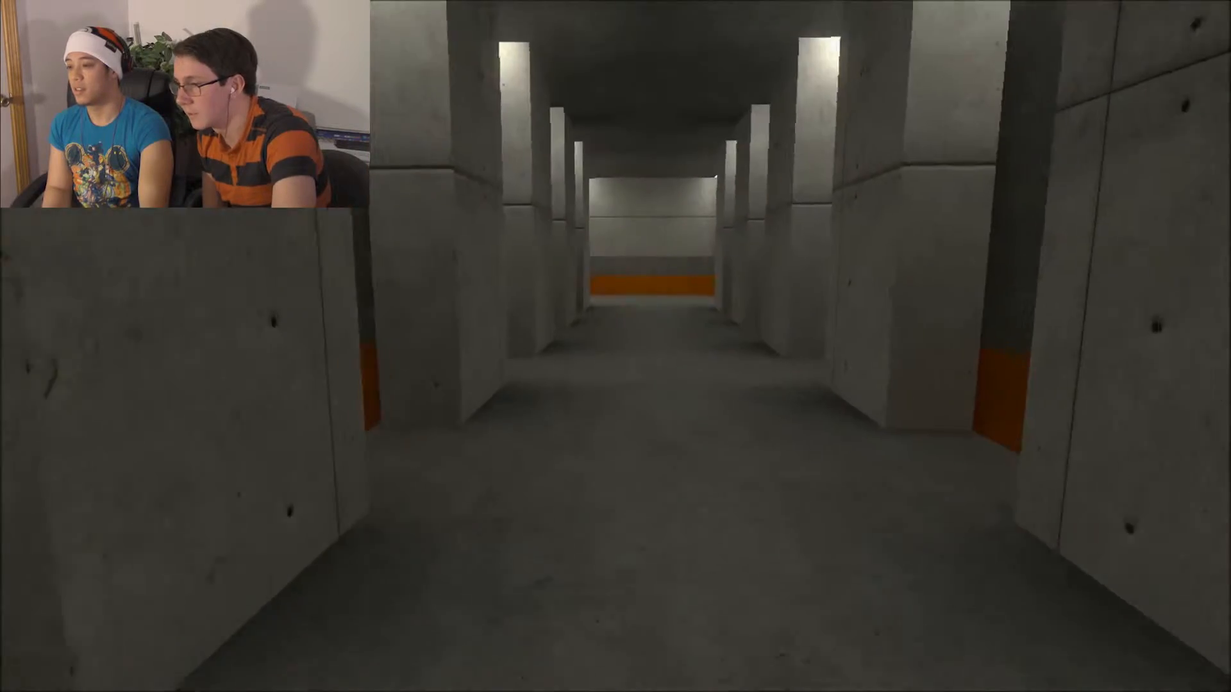
key(w)
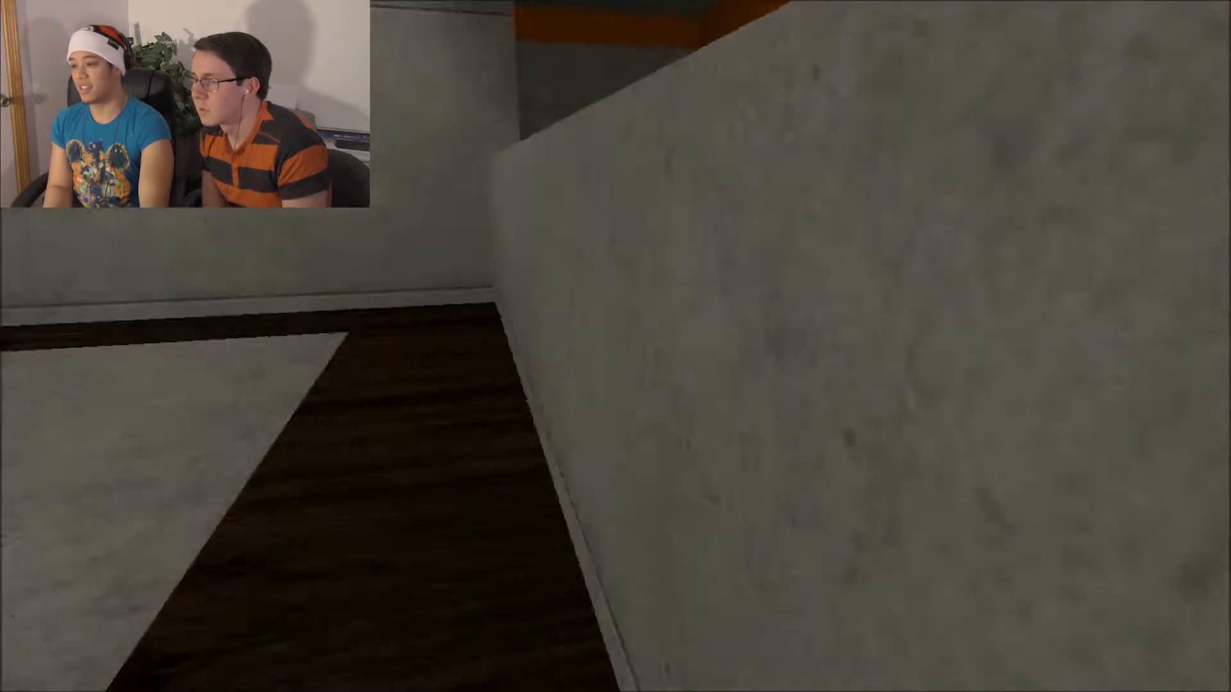
mouse_move(615, 346)
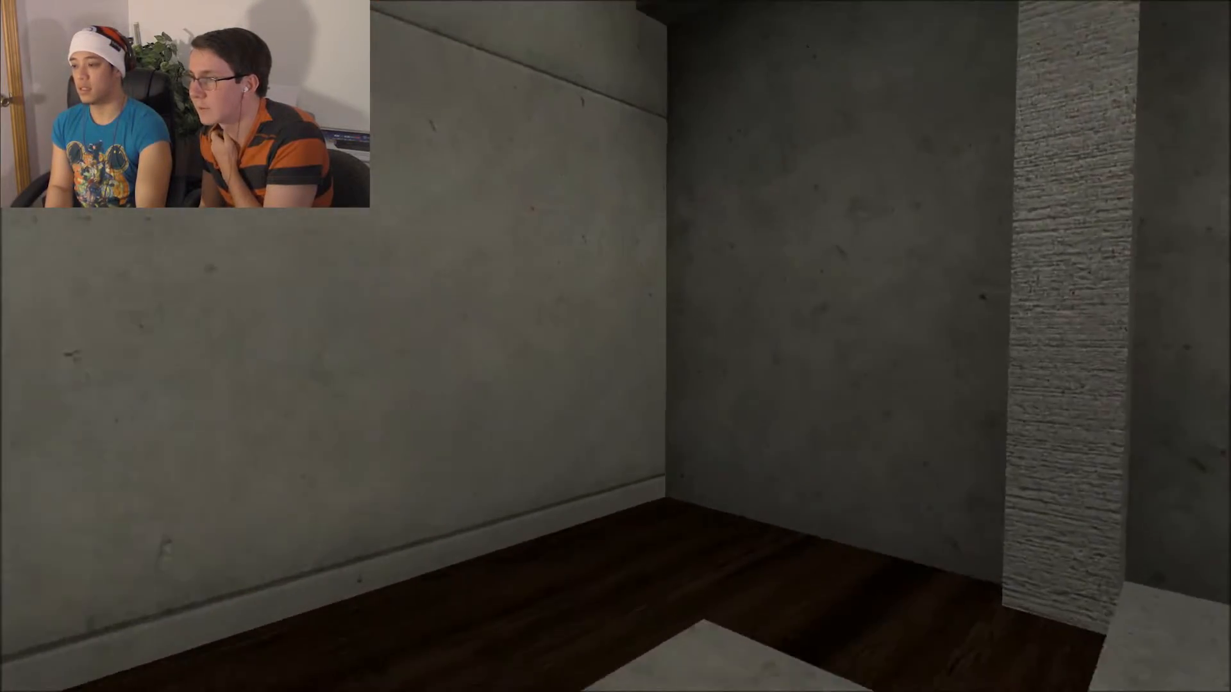
mouse_move(615, 346)
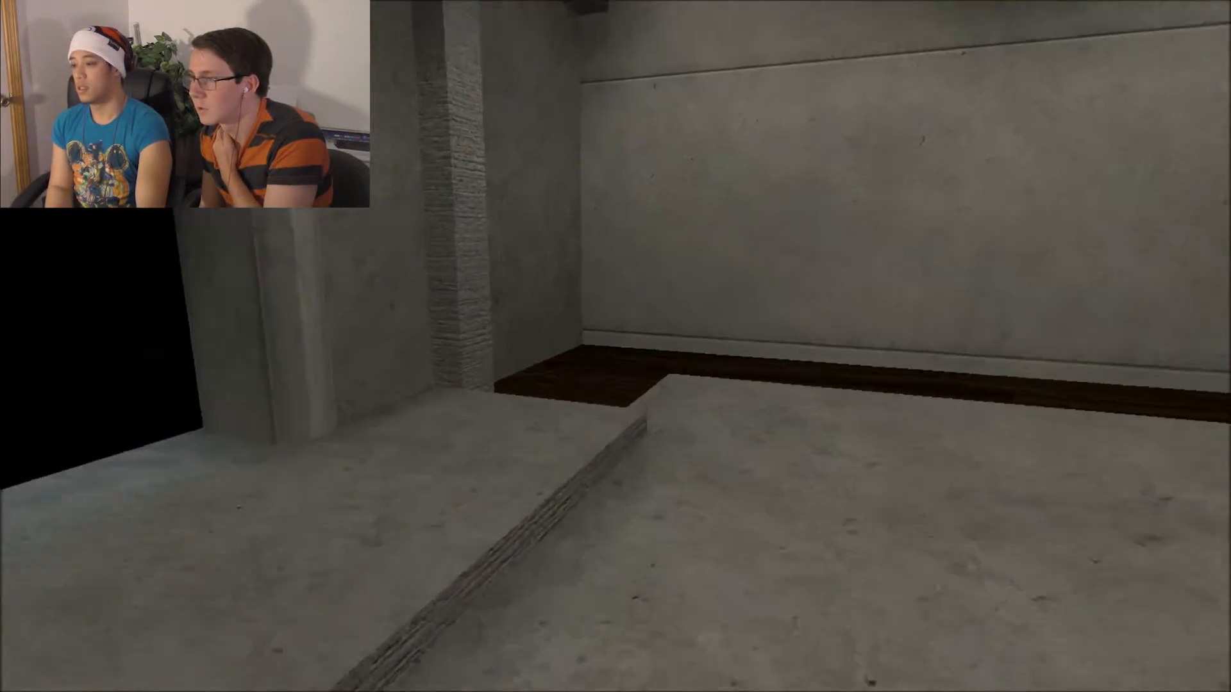
mouse_move(616, 347)
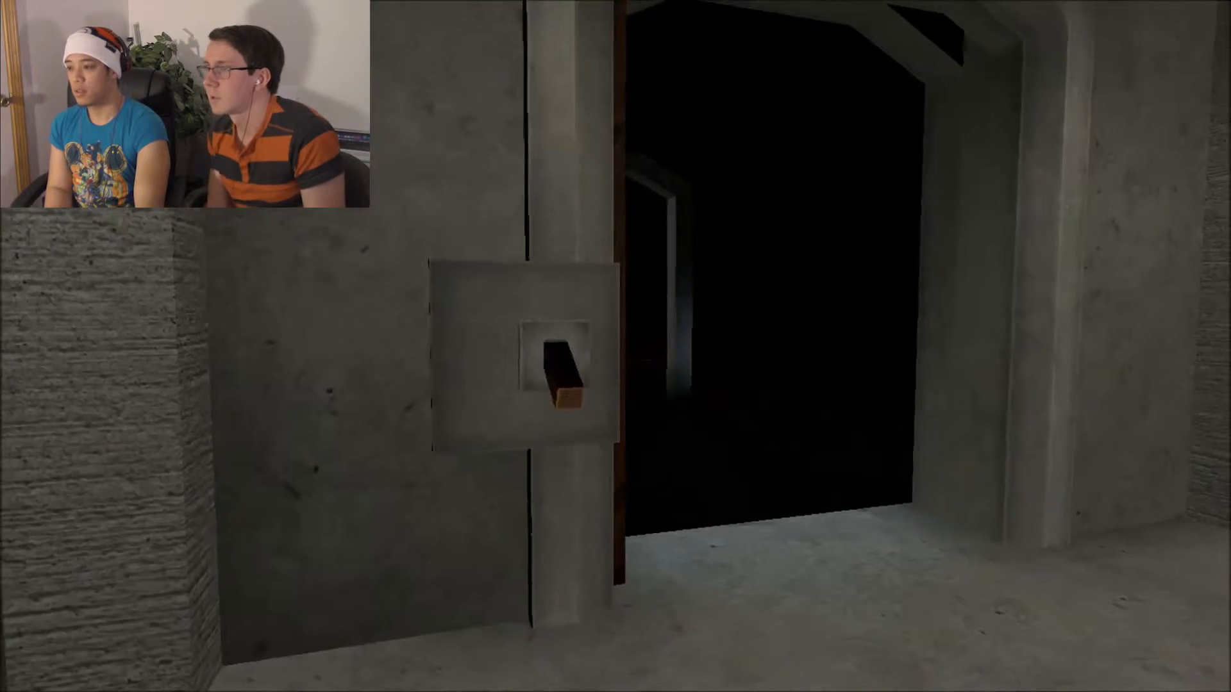
mouse_move(615, 346)
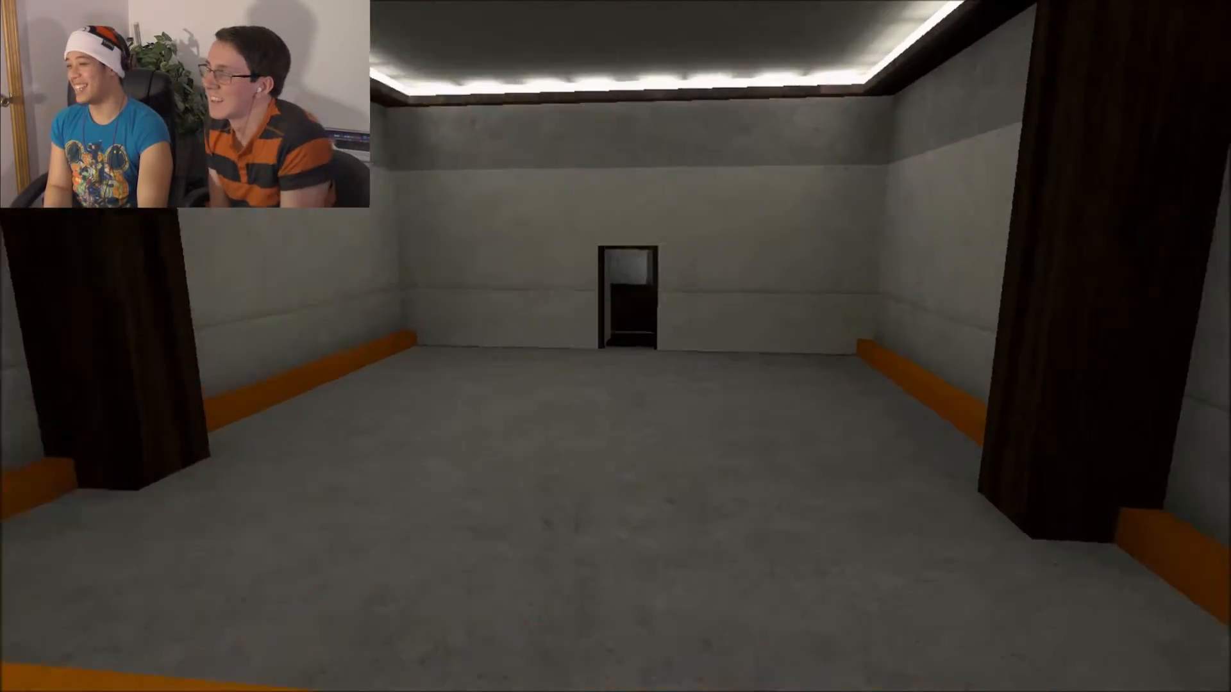
key(w)
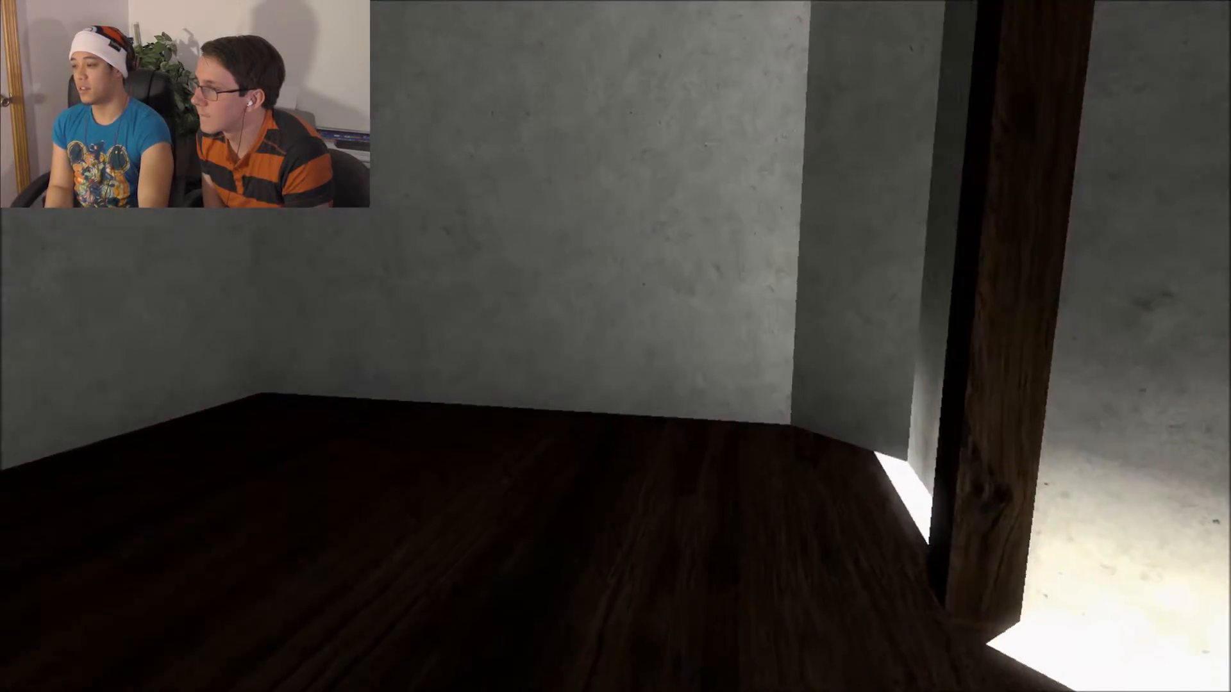
mouse_move(615, 346)
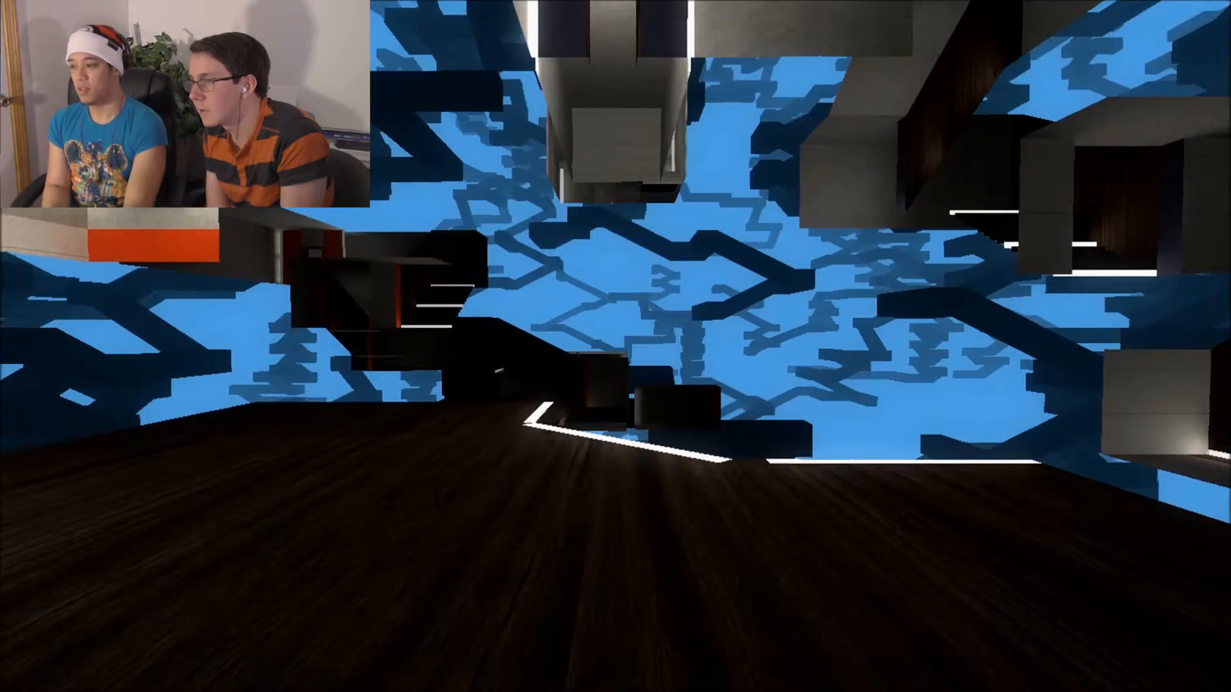
mouse_move(616, 346)
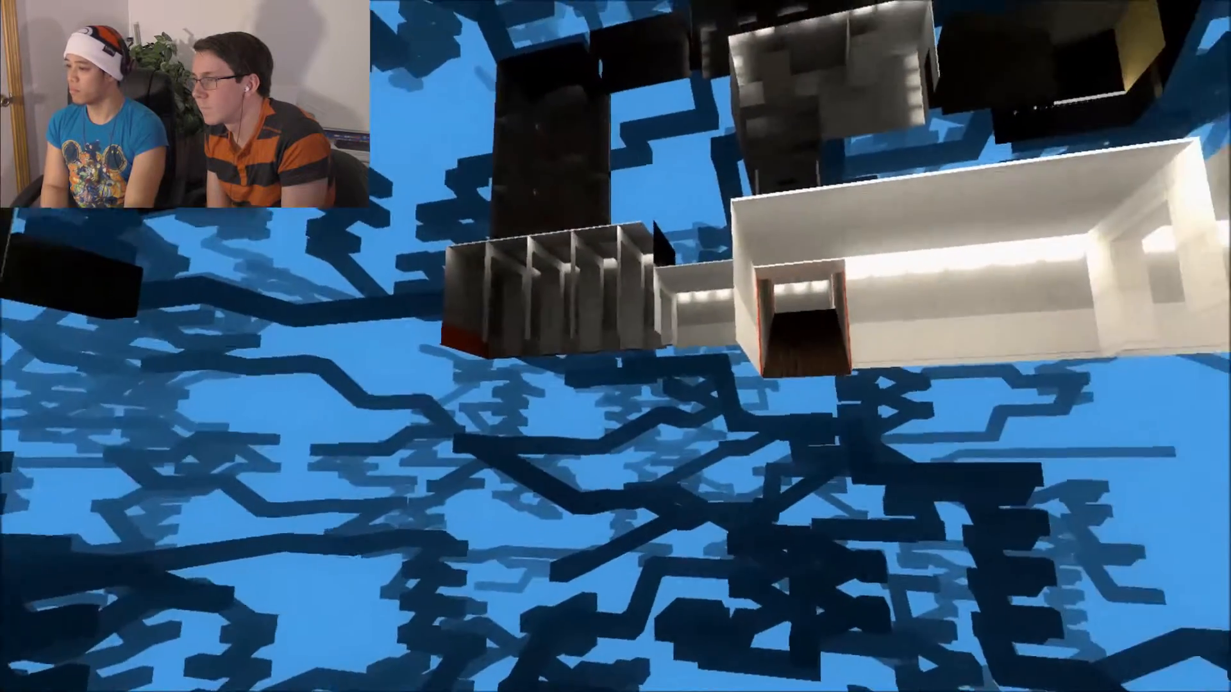
mouse_move(615, 354)
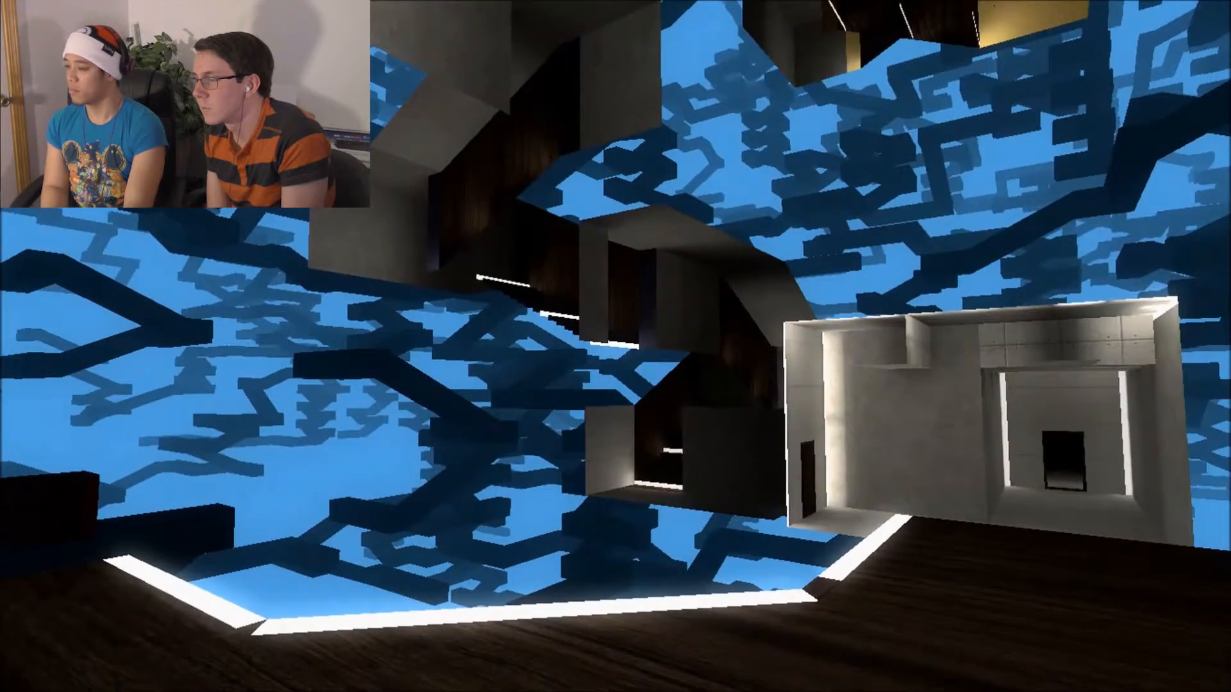
mouse_move(615, 347)
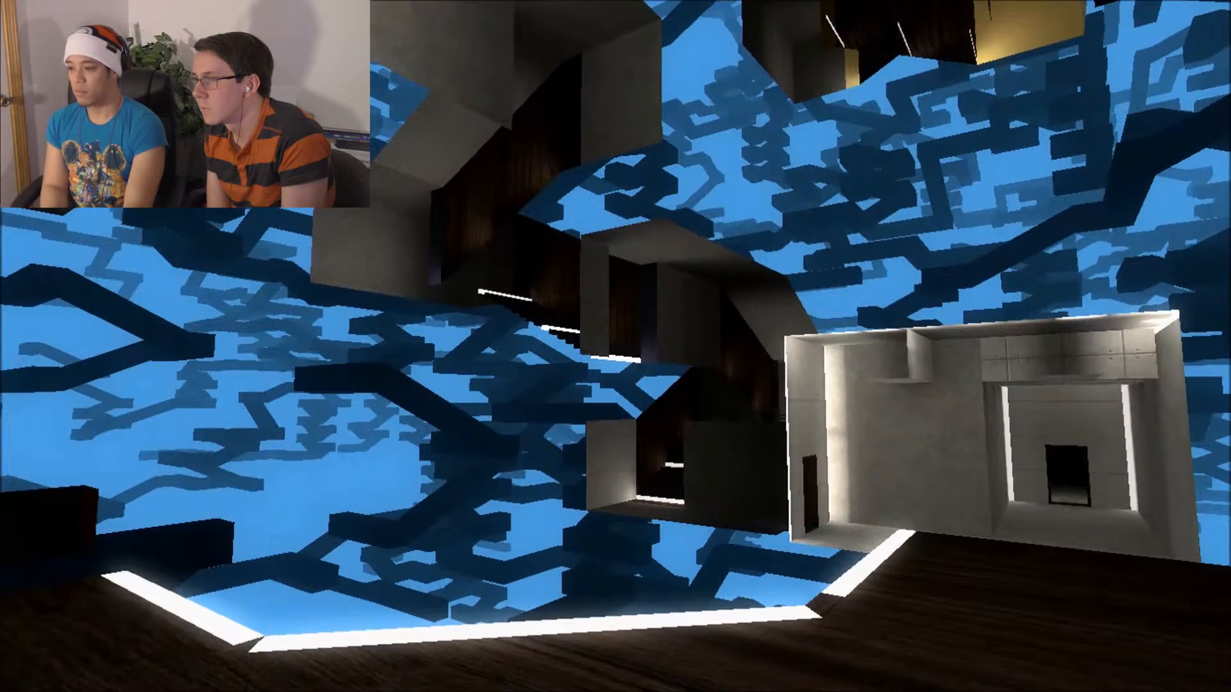